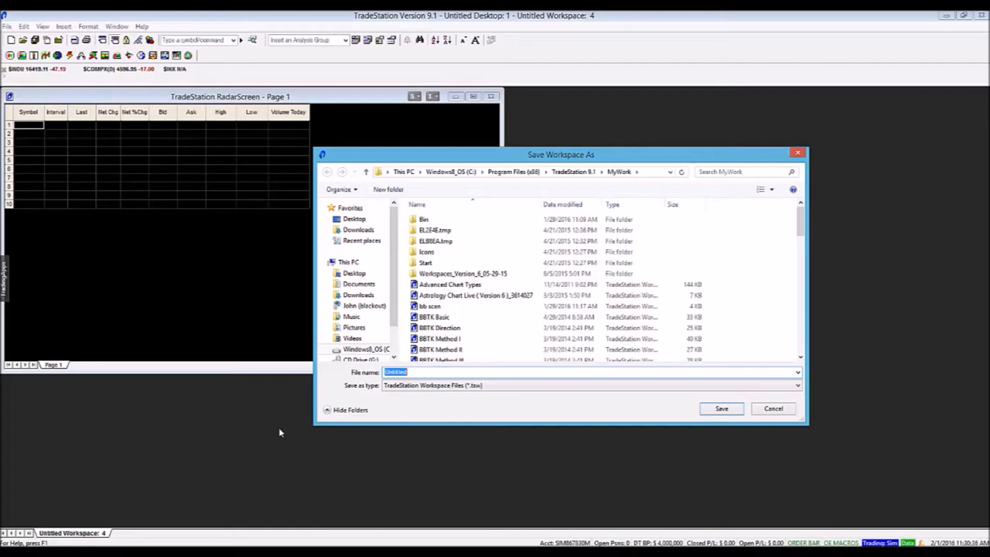
Save the workspace as 'bbtk radar screen'
type("bbtk radar scr")
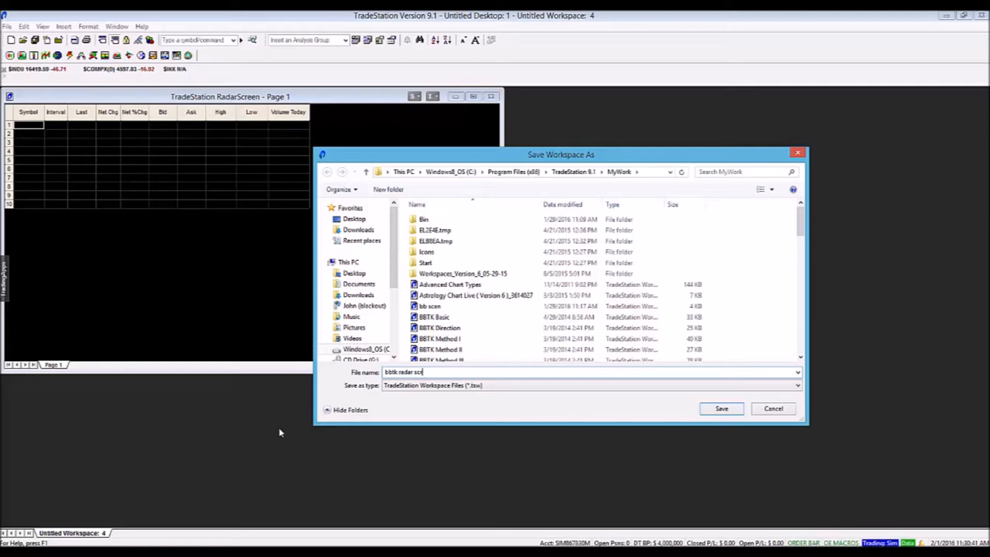
left_click(721, 408)
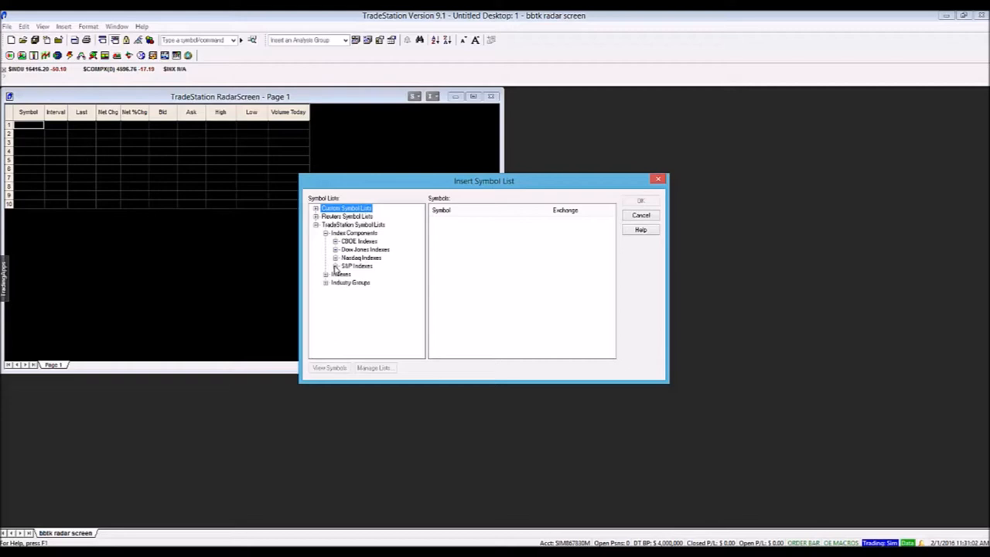
Insert the S&P 100 Index symbol list from TradeStation S&P Indexes into the RadarScreen
left_click(337, 266)
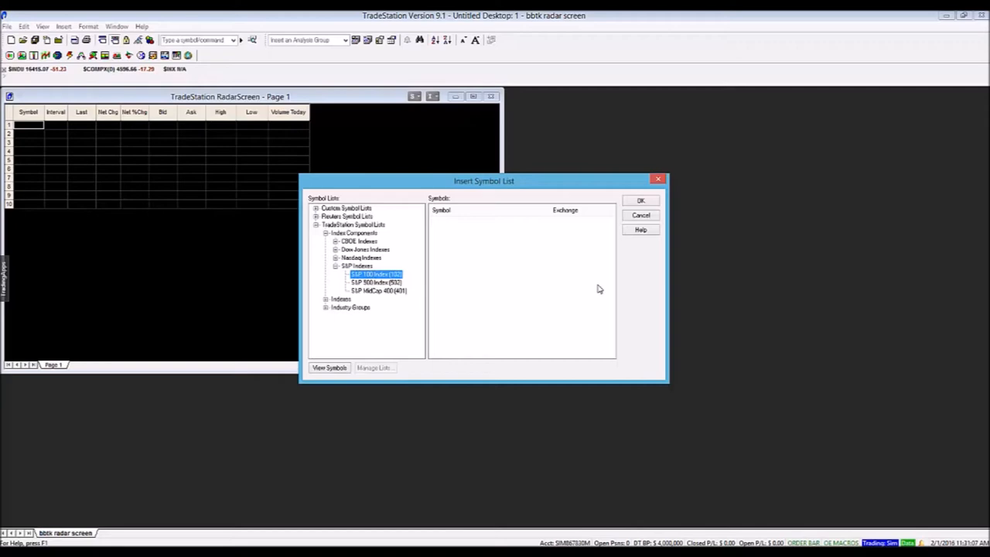
left_click(640, 200)
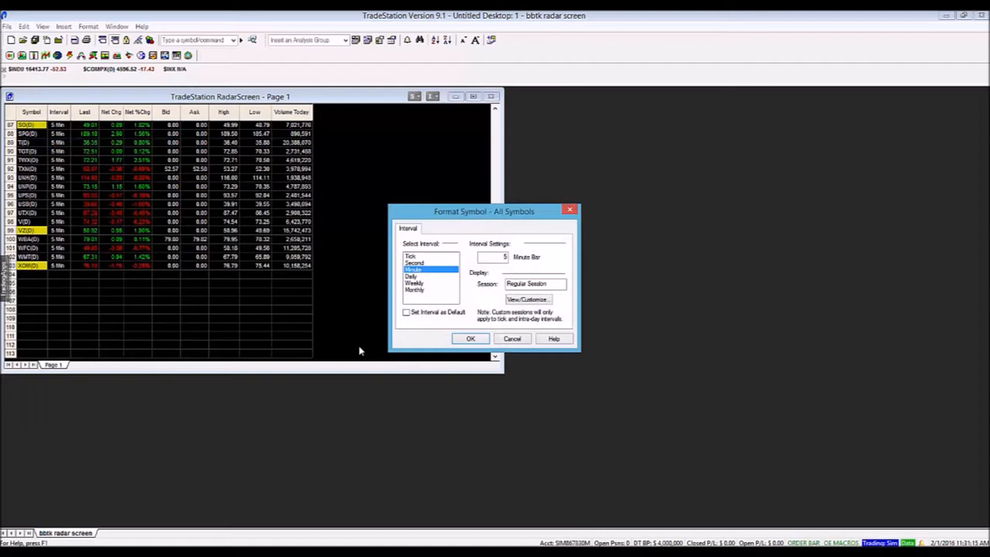
Set all RadarScreen symbols to a Daily interval instead of 5-minute bars
left_click(470, 338)
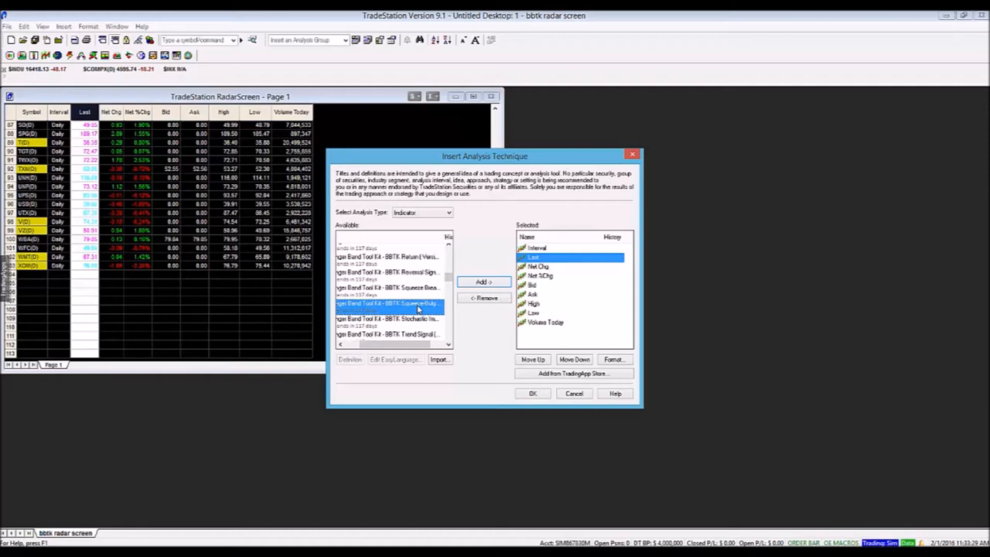
Add two BBTK Bollinger Band Tool Kit indicator columns to the RadarScreen
left_click(483, 281)
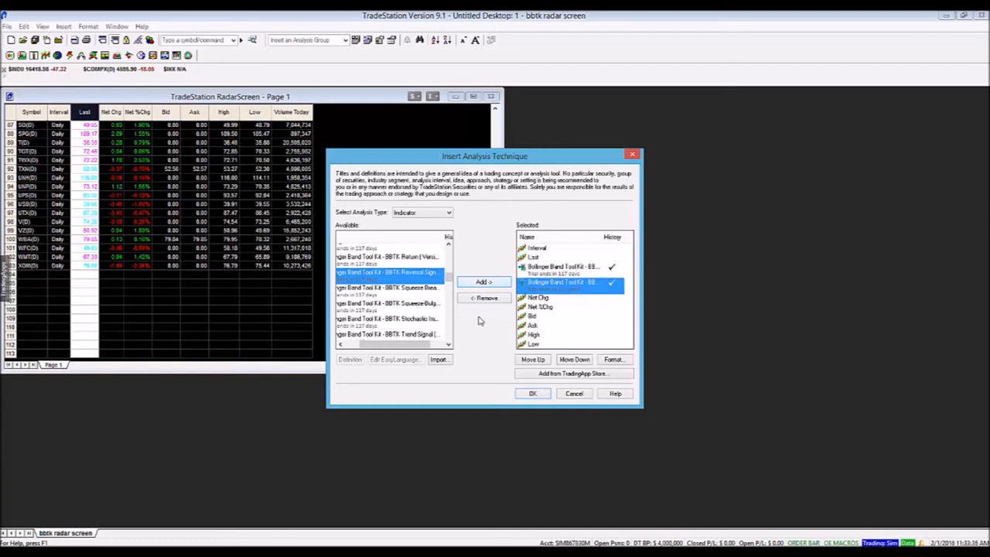
left_click(532, 393)
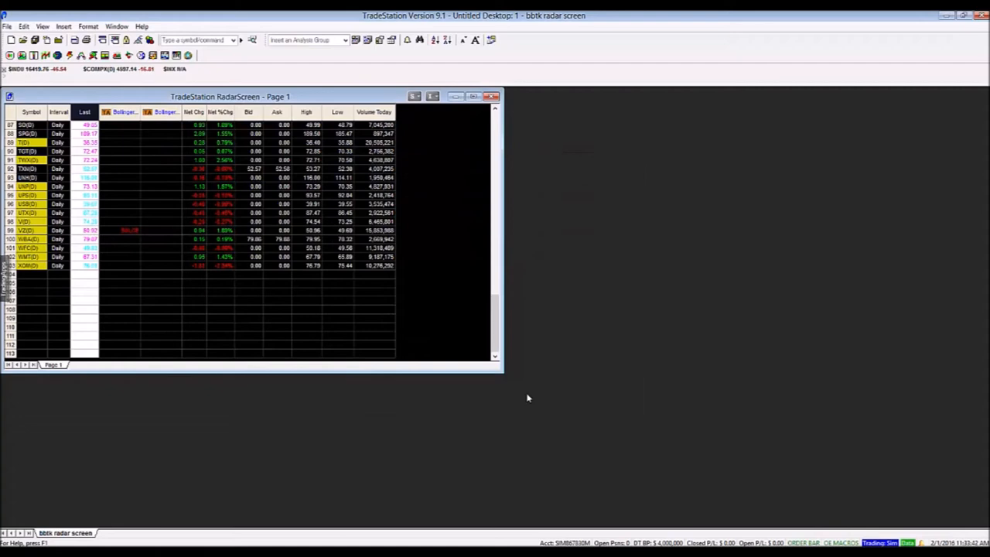